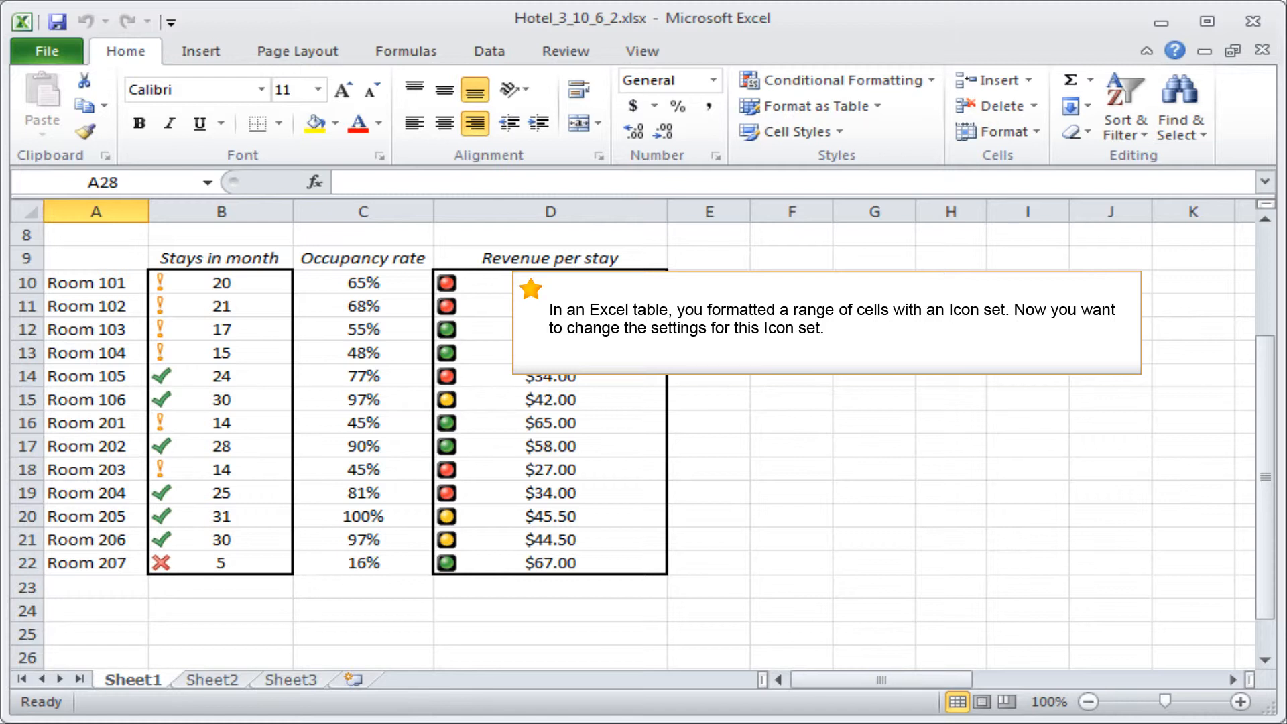
Step: Select cell D10 ($40.00), the first cell of the traffic-light Revenue per stay range
{"action": "left_click", "coordinate": [550, 281]}
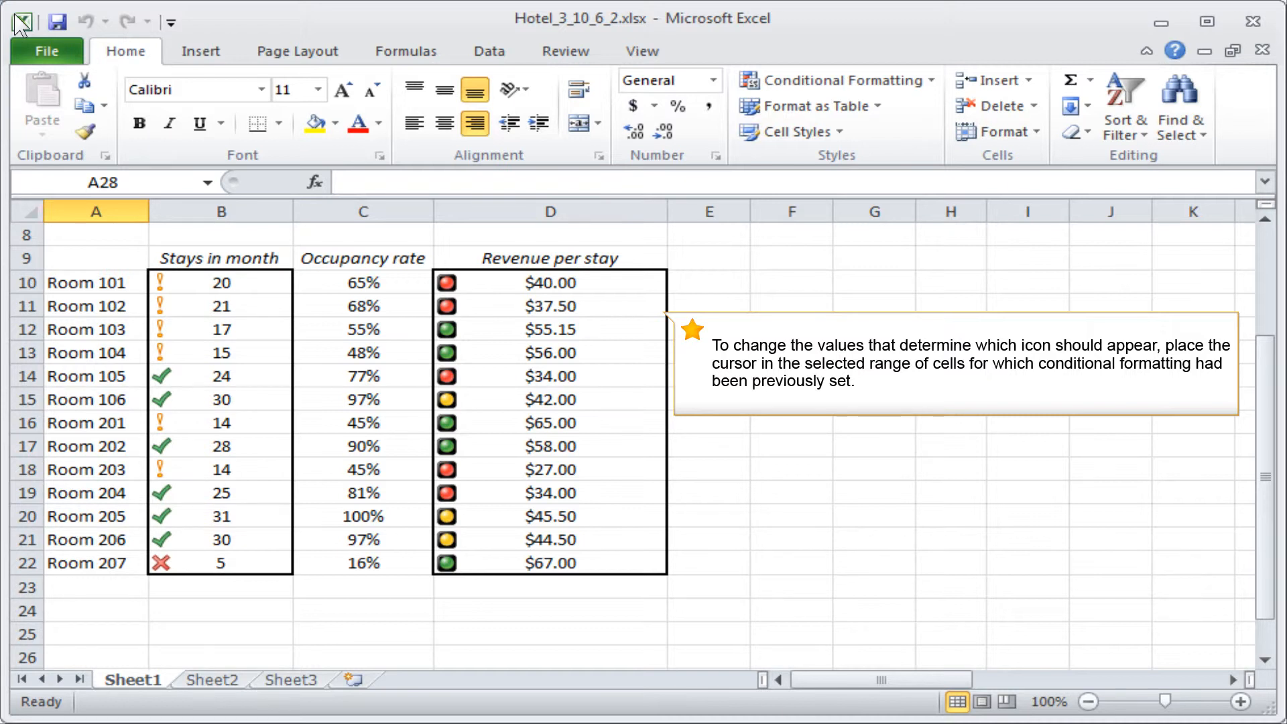
{"action": "left_click", "coordinate": [549, 423]}
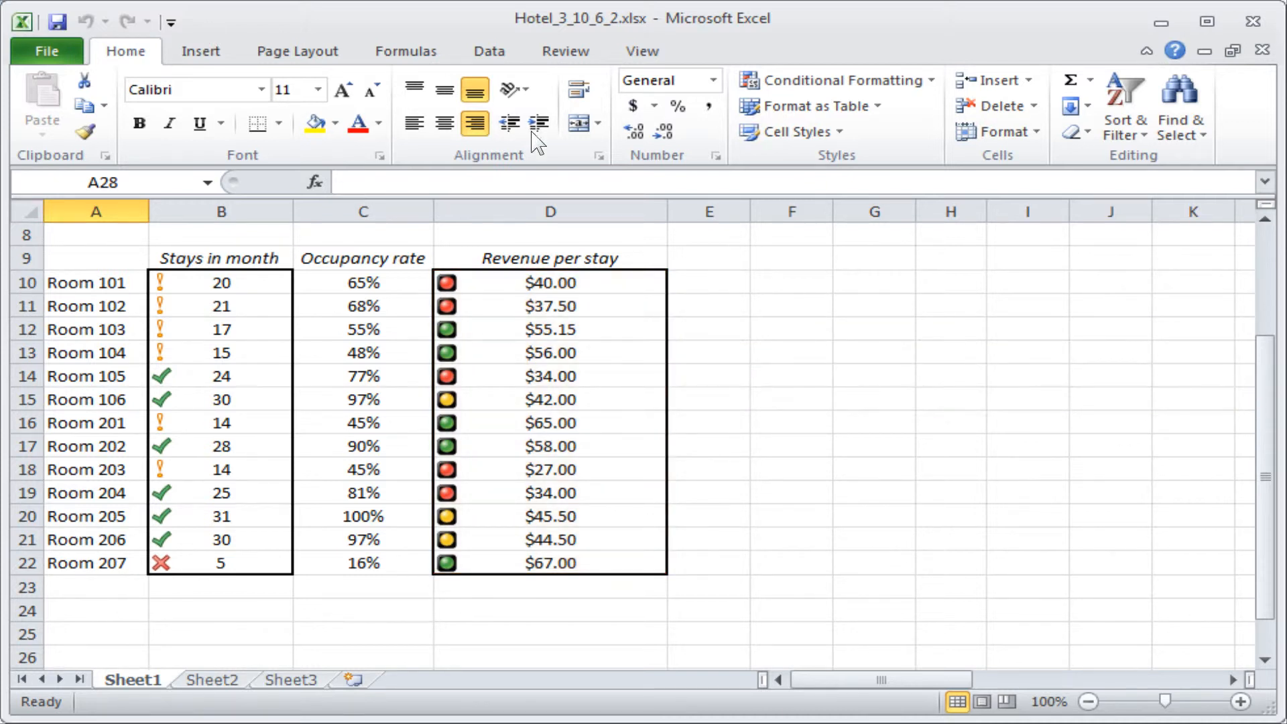
{"action": "left_click", "coordinate": [549, 283]}
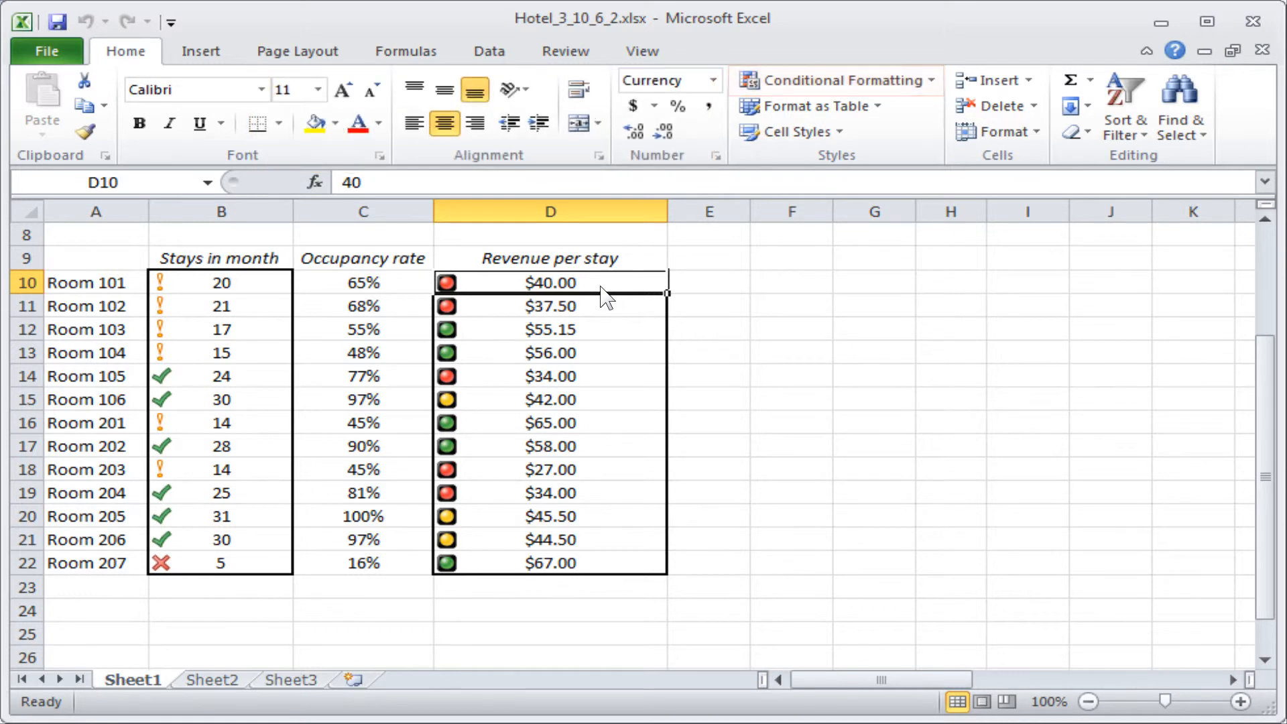
Step: Bring up the Conditional Formatting Rules Manager listing the Icon Set rule on $D$10:$D$22
{"action": "left_click", "coordinate": [835, 79]}
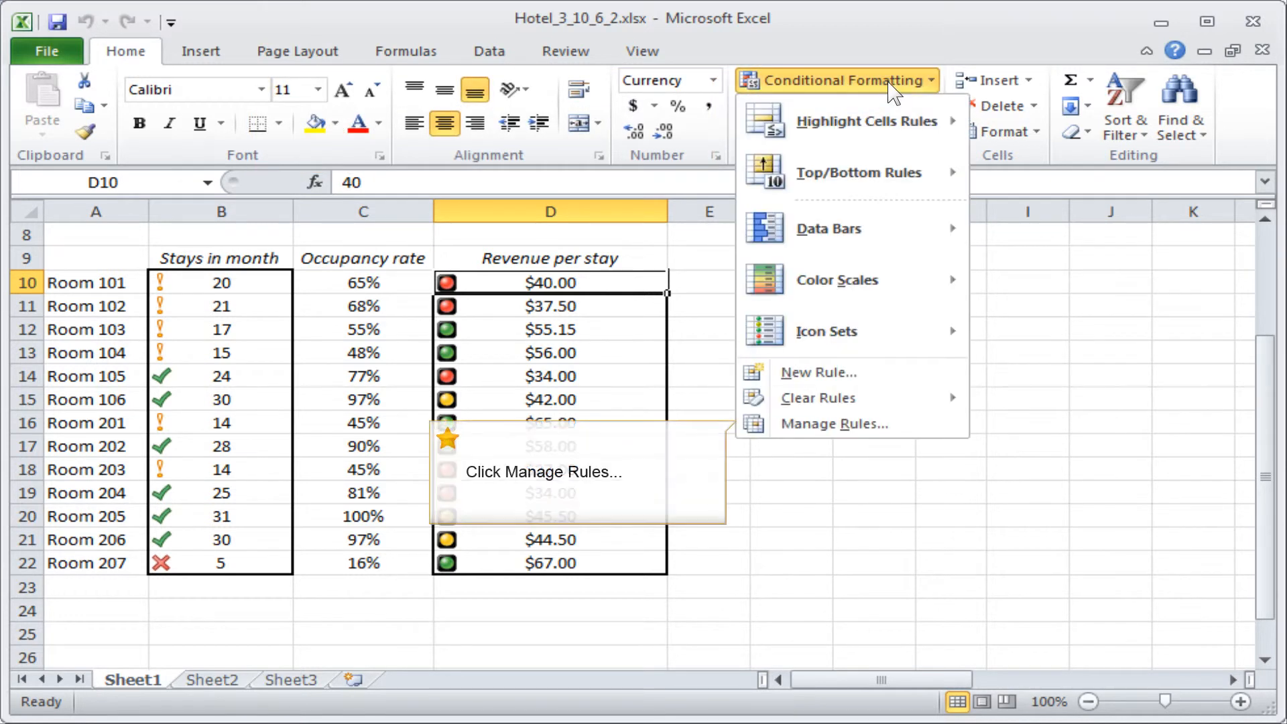
{"action": "mouse_move", "coordinate": [833, 424]}
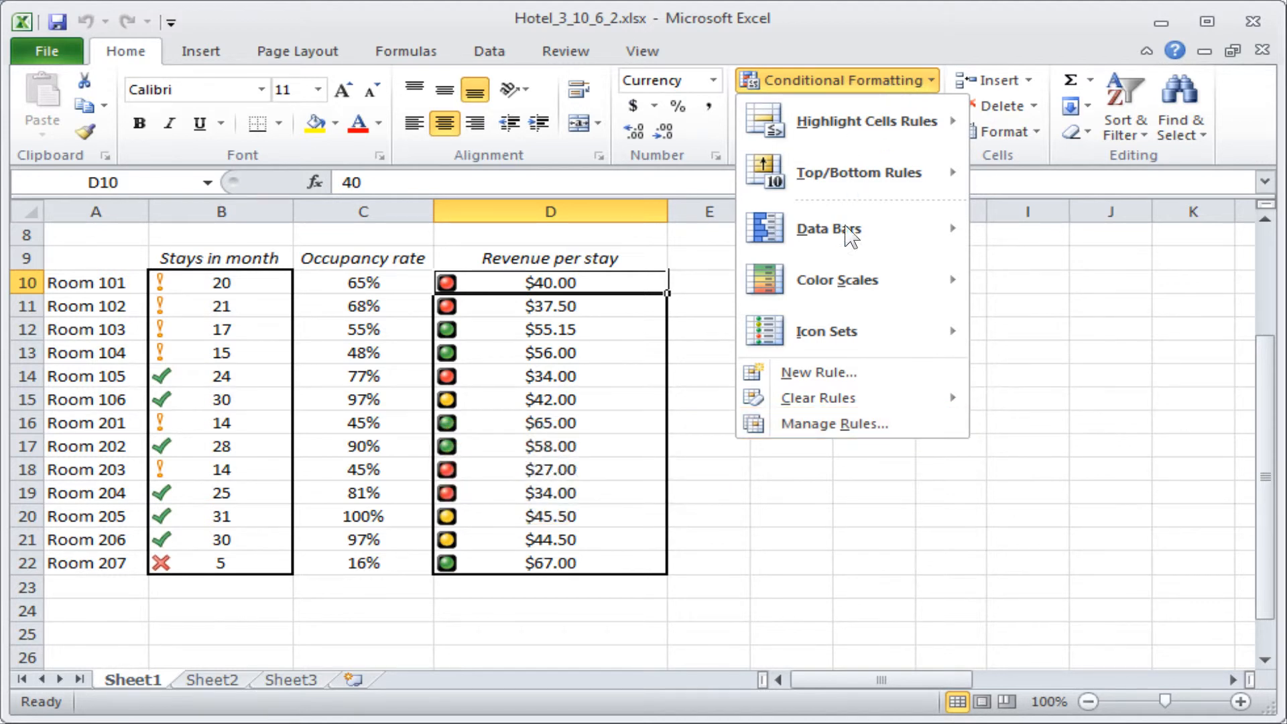
{"action": "left_click", "coordinate": [835, 424]}
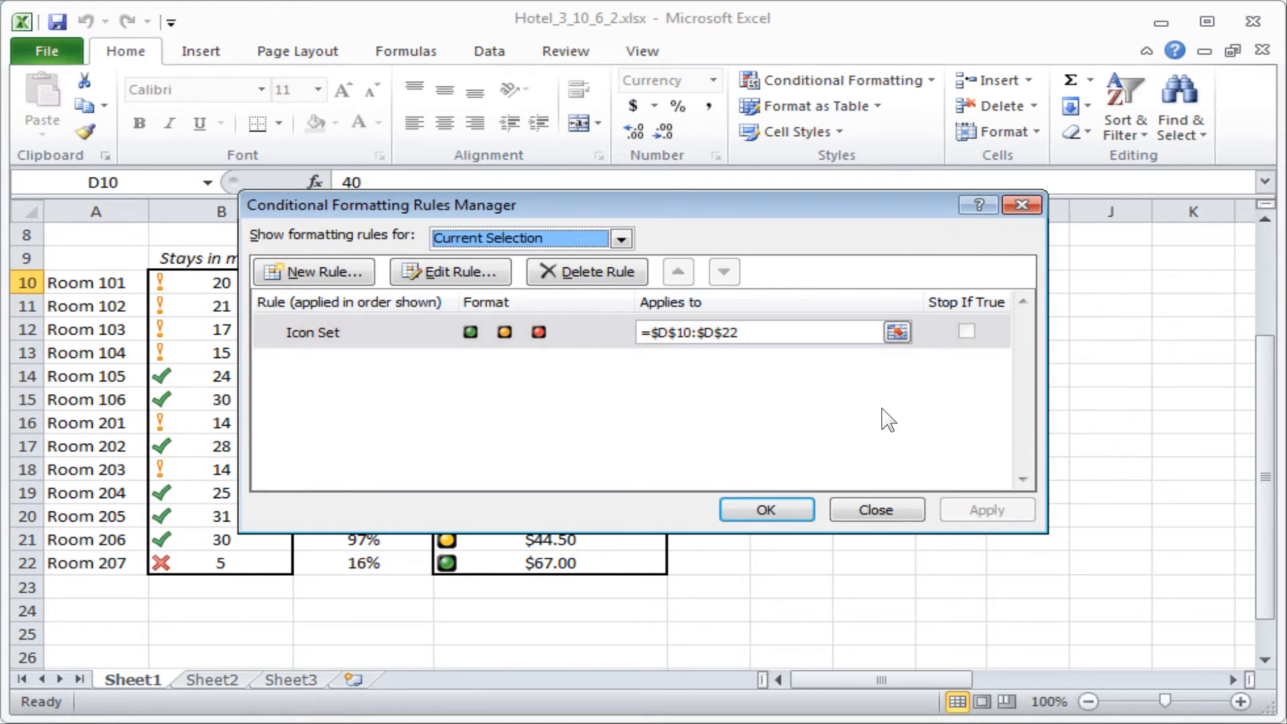
Step: Edit the Icon Set rule, currently green at >= 67 percent and yellow at >= 33 percent
{"action": "left_click", "coordinate": [312, 333]}
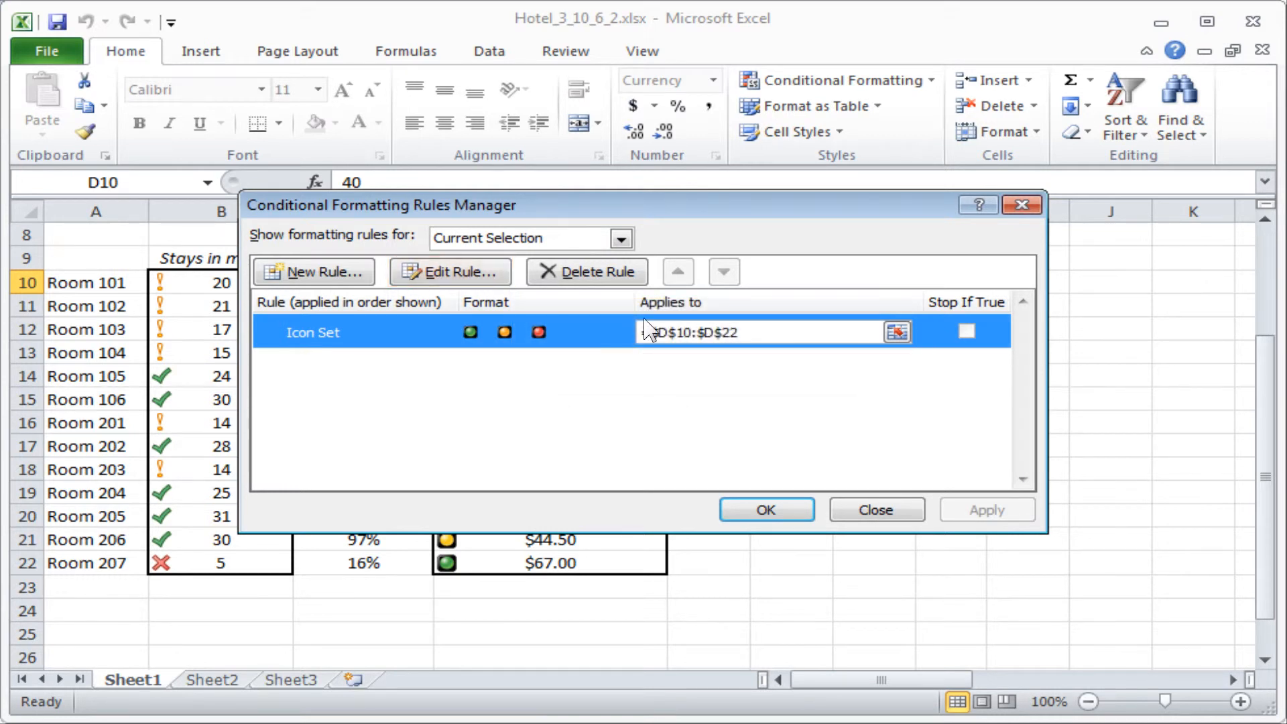
{"action": "left_click", "coordinate": [449, 272]}
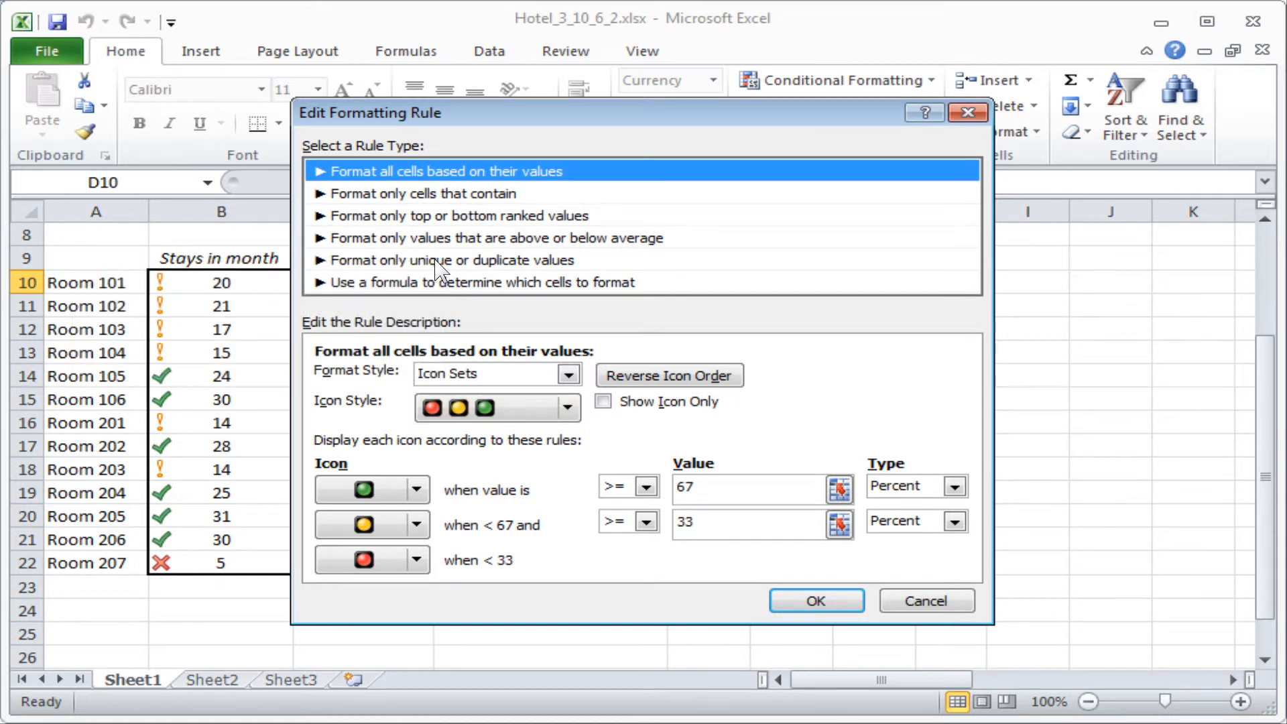
{"action": "mouse_move", "coordinate": [667, 376]}
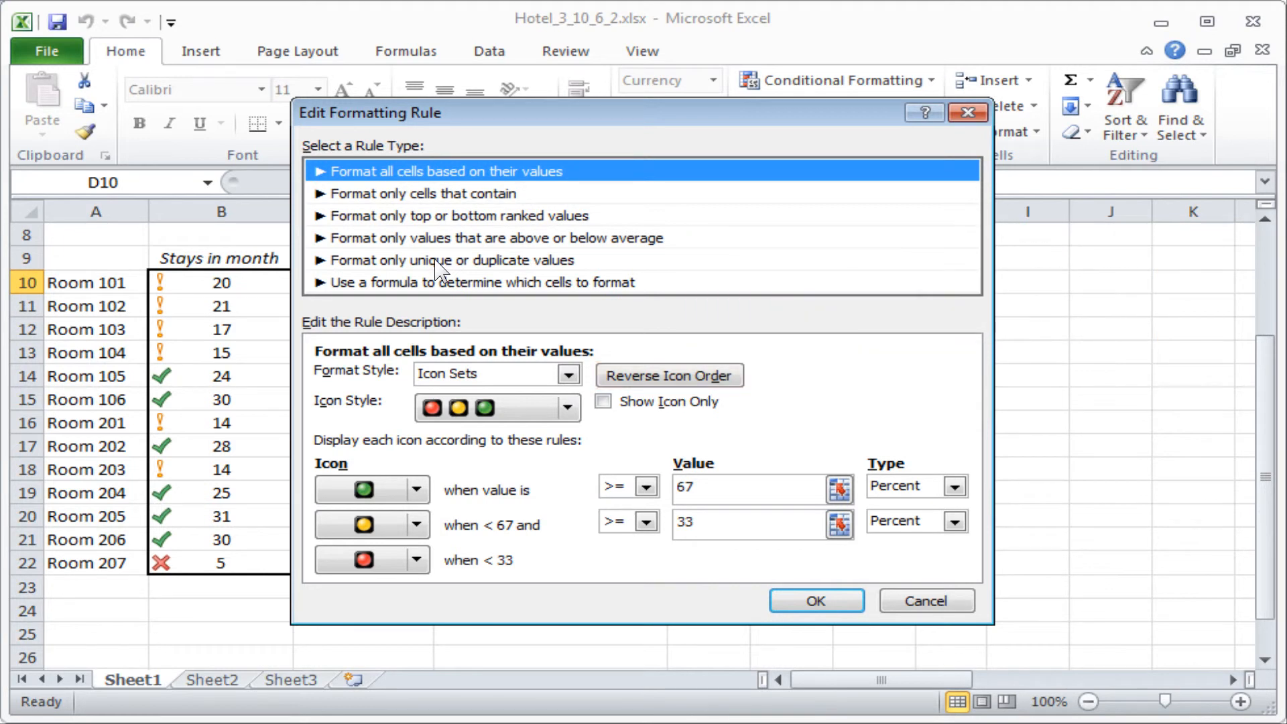
{"action": "mouse_move", "coordinate": [605, 401]}
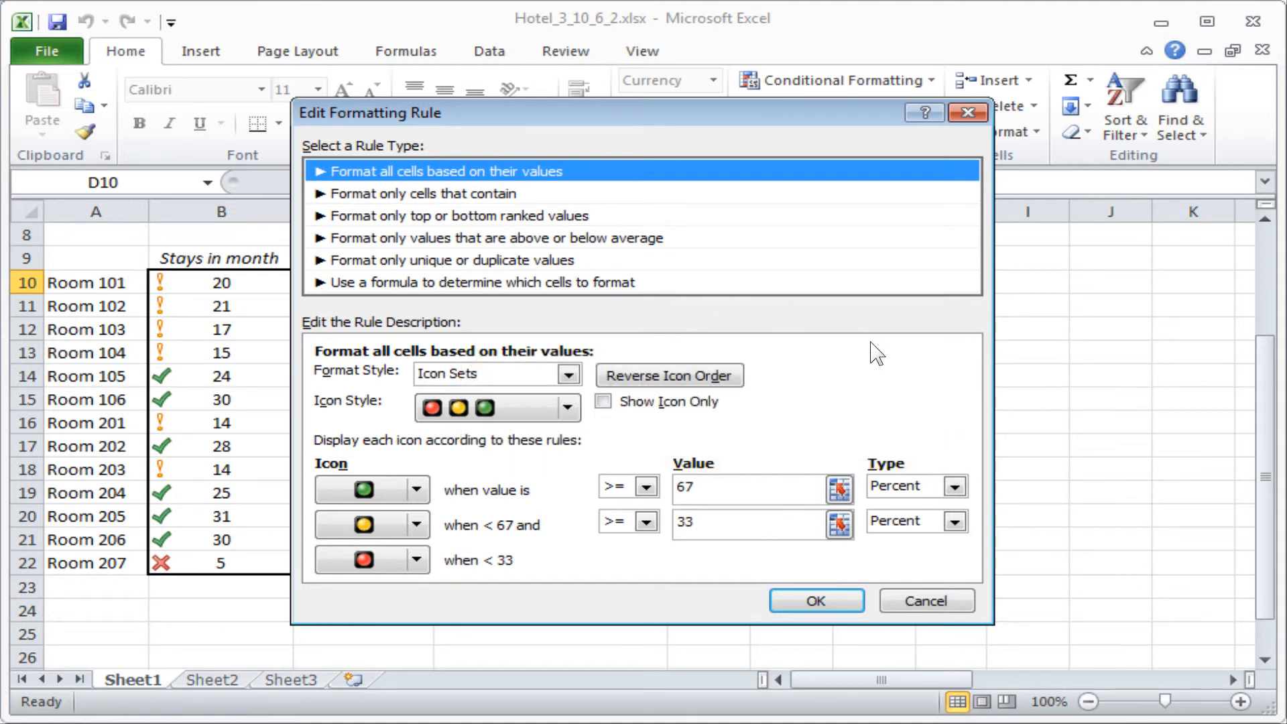
Step: Show the threshold Type choices for the green icon, still set to Percent
{"action": "left_click", "coordinate": [954, 486]}
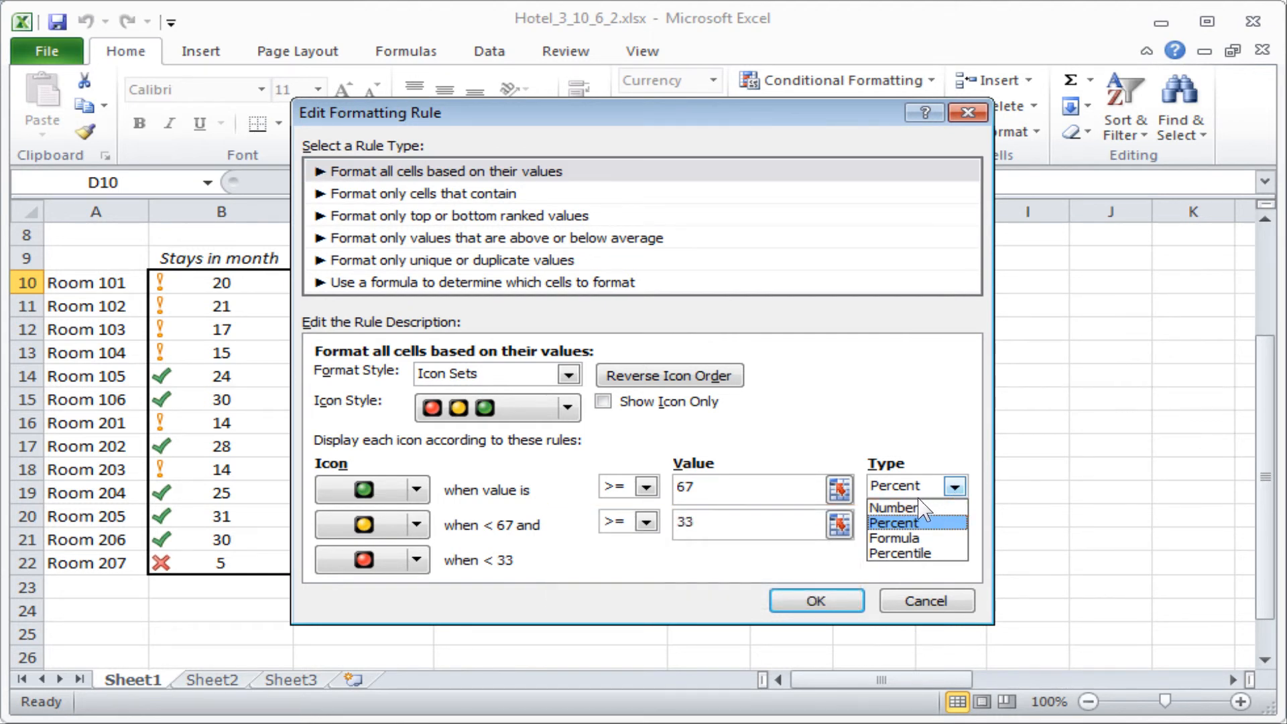
Step: Set the green traffic light threshold to Number type with value 40
{"action": "left_click", "coordinate": [894, 507]}
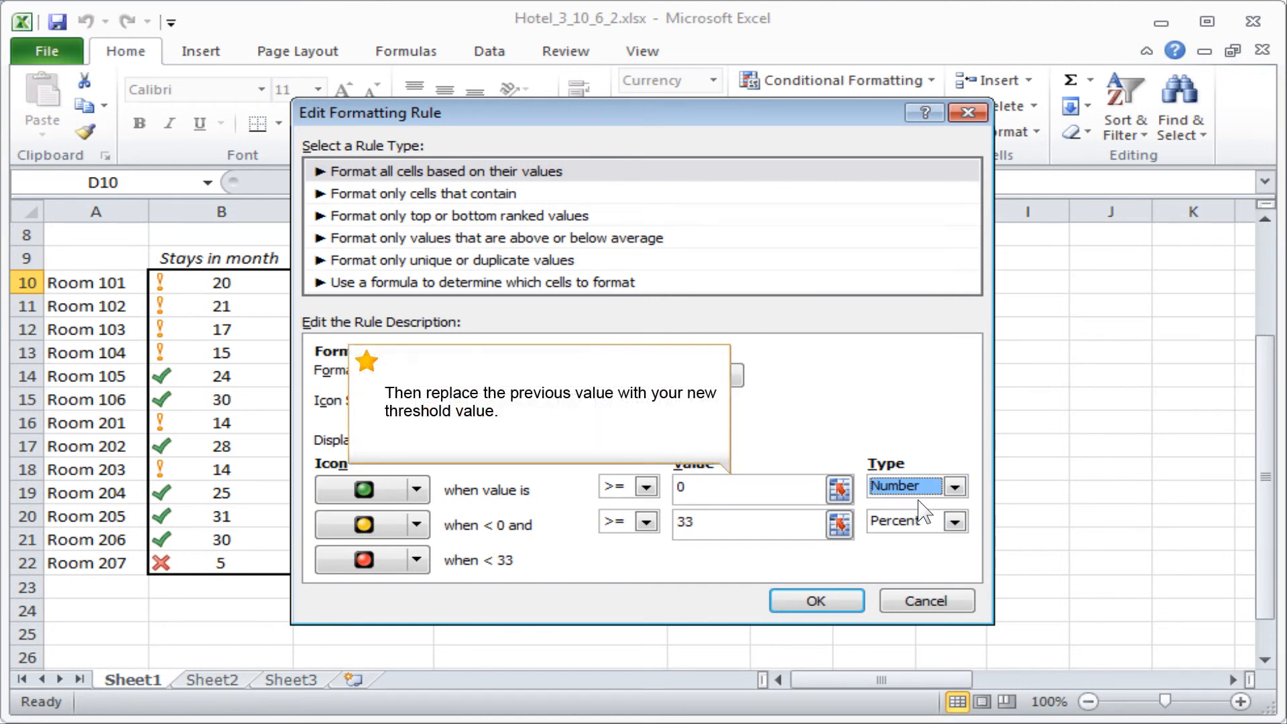
{"action": "left_click", "coordinate": [747, 489]}
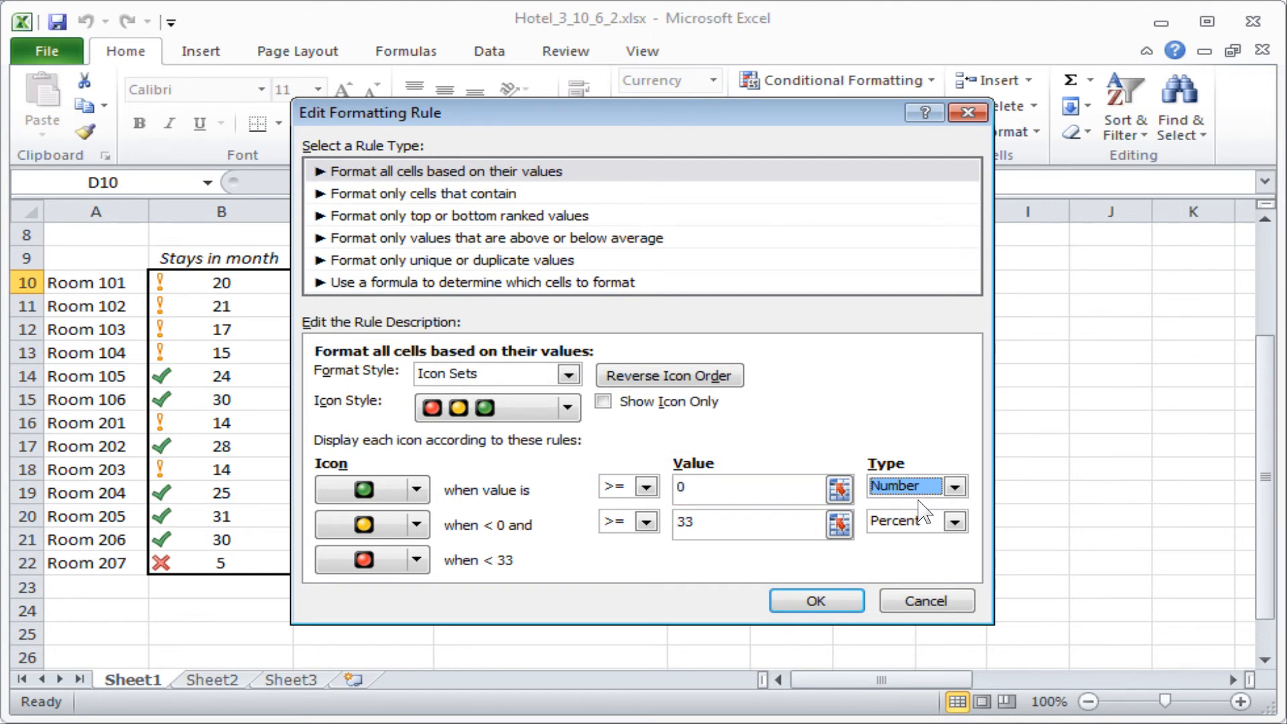
{"action": "left_click", "coordinate": [746, 488]}
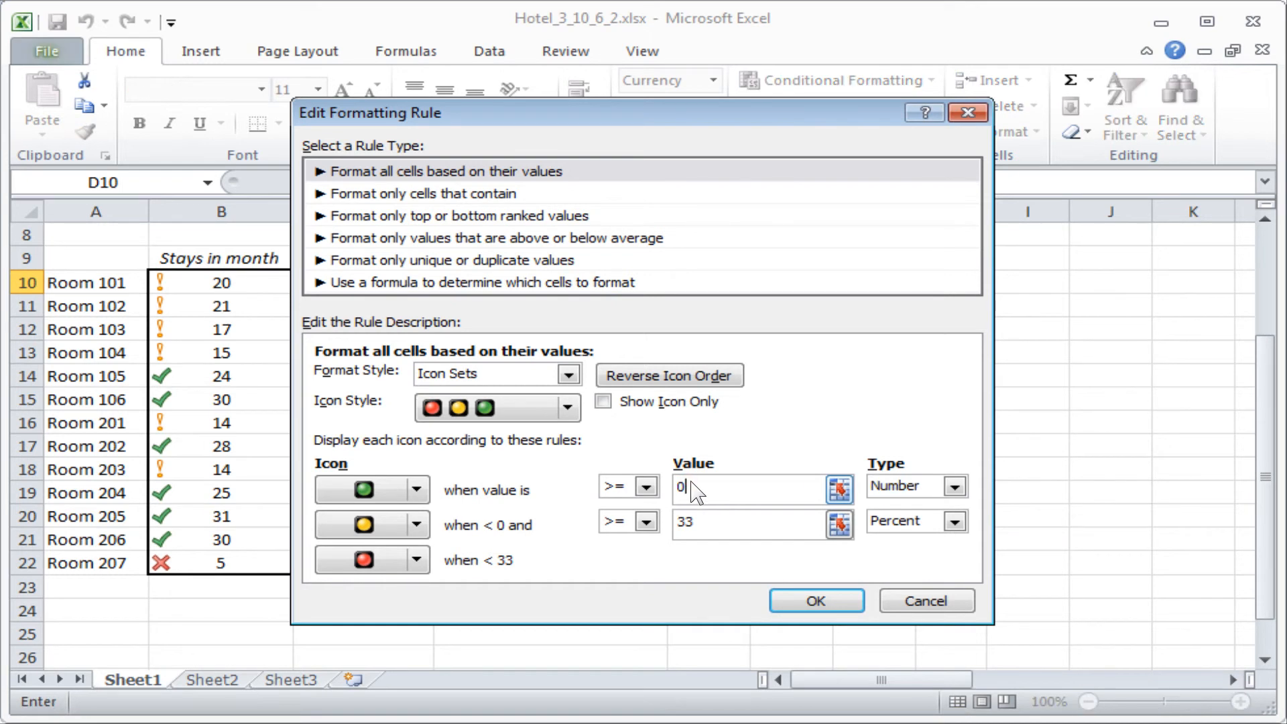
{"action": "type", "text": "40"}
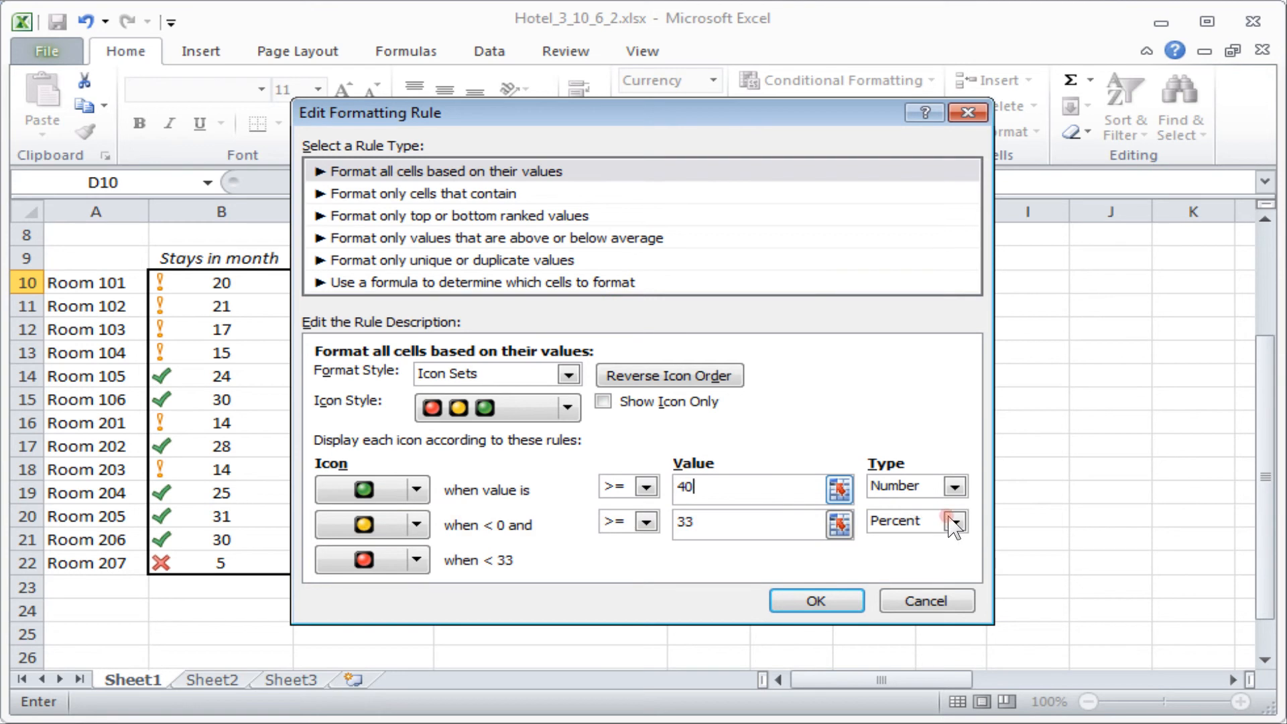
Step: Set the yellow threshold to Number 30 and confirm the edited icon rule
{"action": "left_click", "coordinate": [953, 521]}
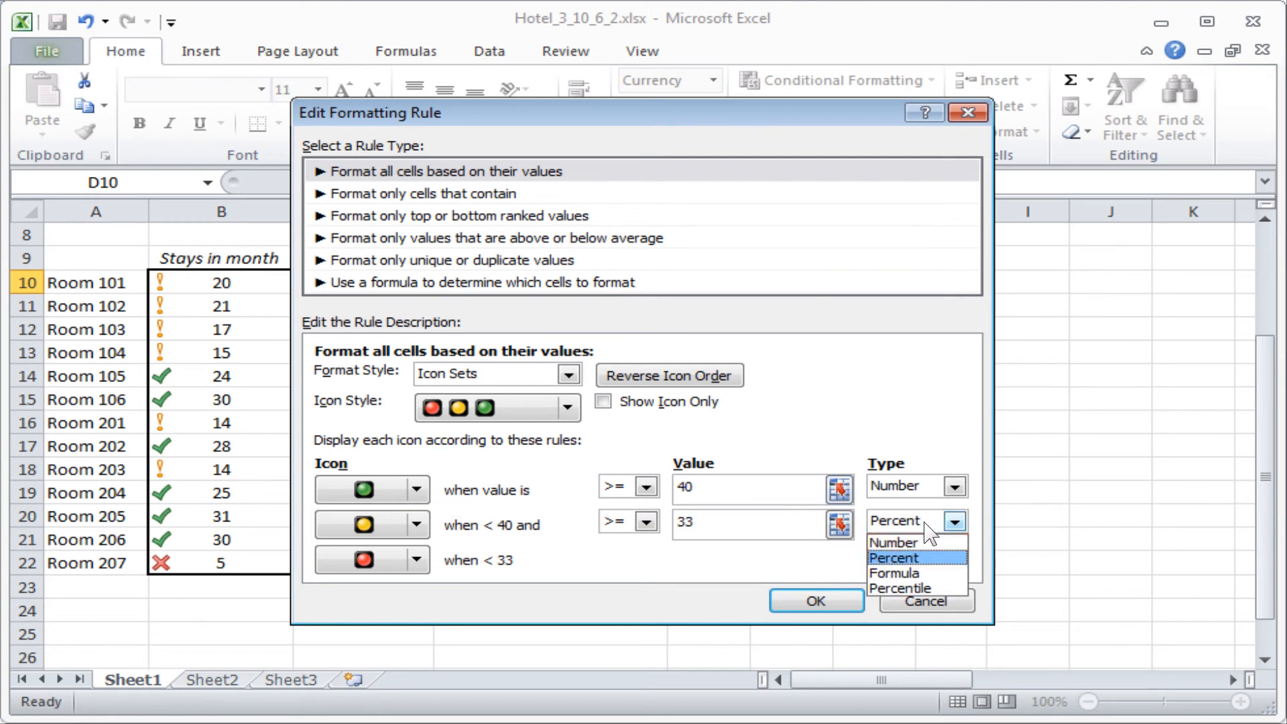
{"action": "left_click", "coordinate": [893, 543]}
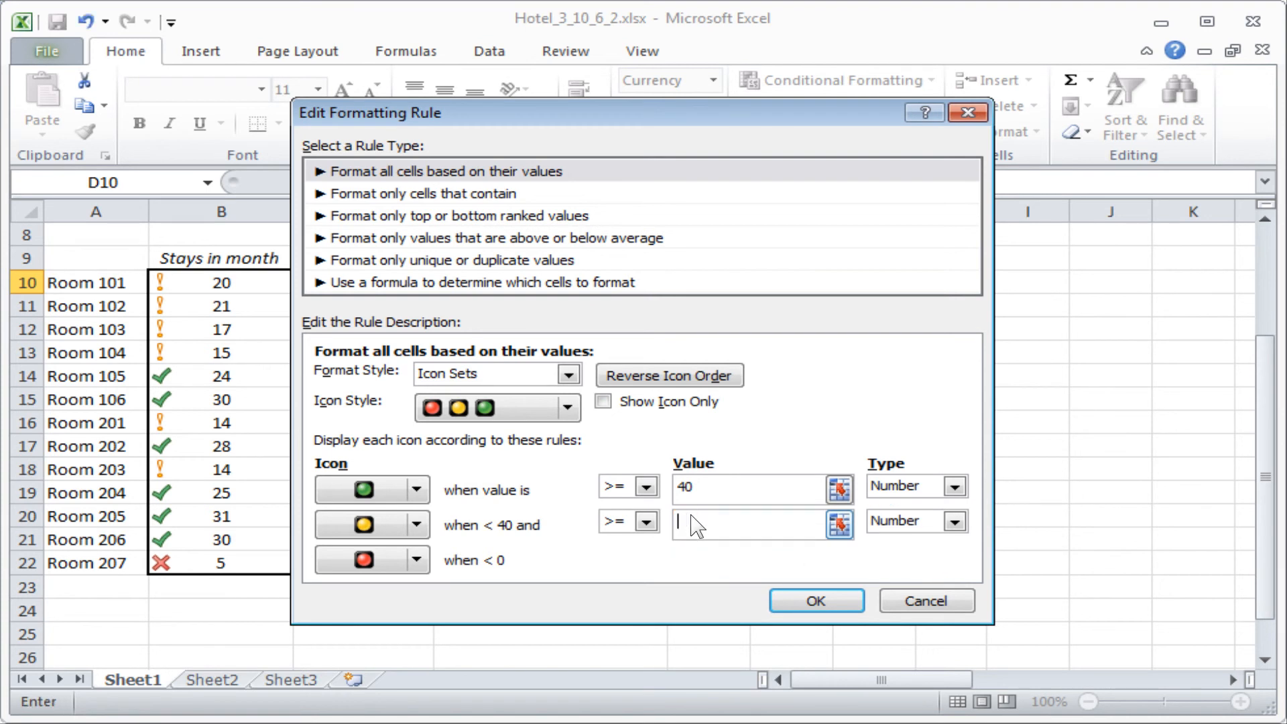
{"action": "type", "text": "30"}
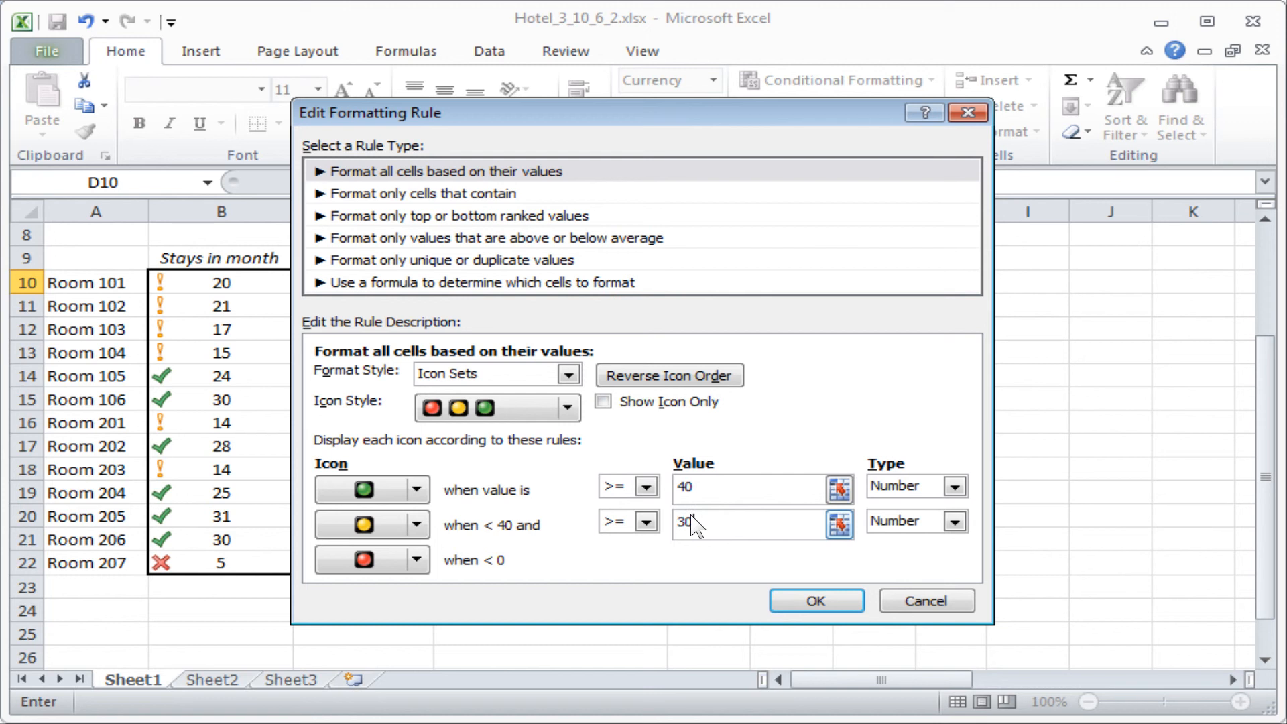
{"action": "mouse_move", "coordinate": [815, 601]}
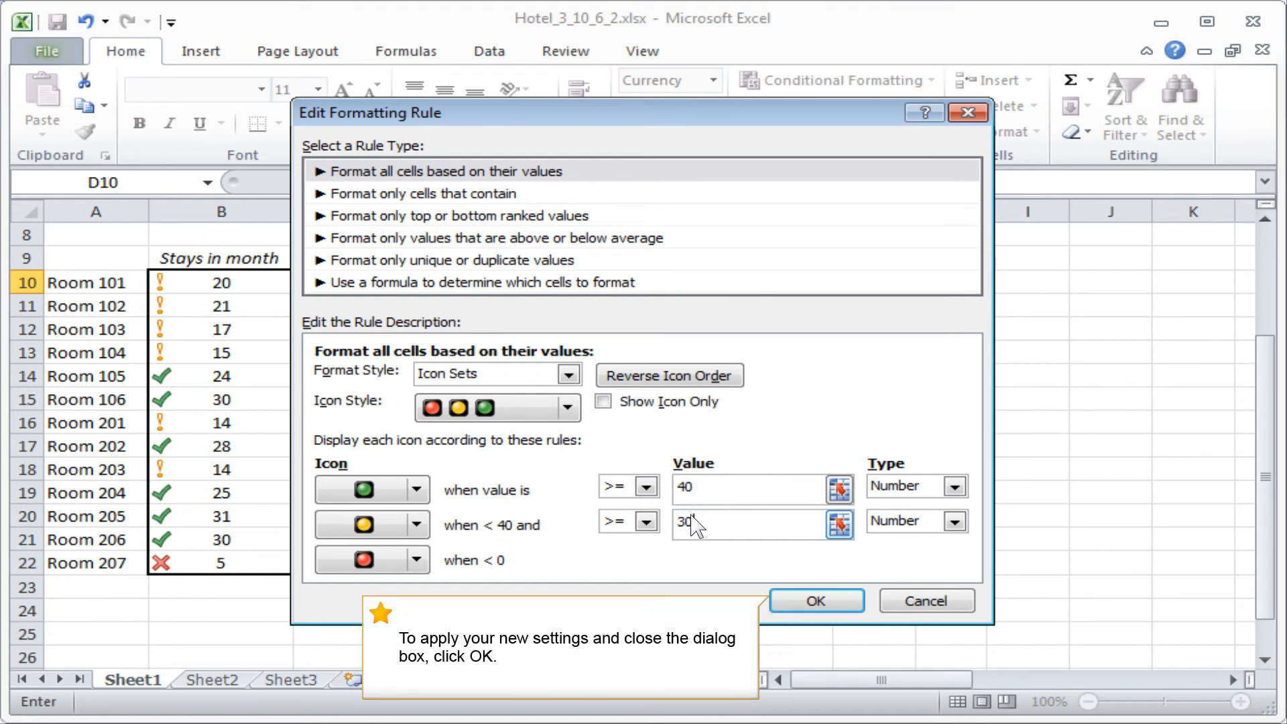
{"action": "mouse_move", "coordinate": [816, 601]}
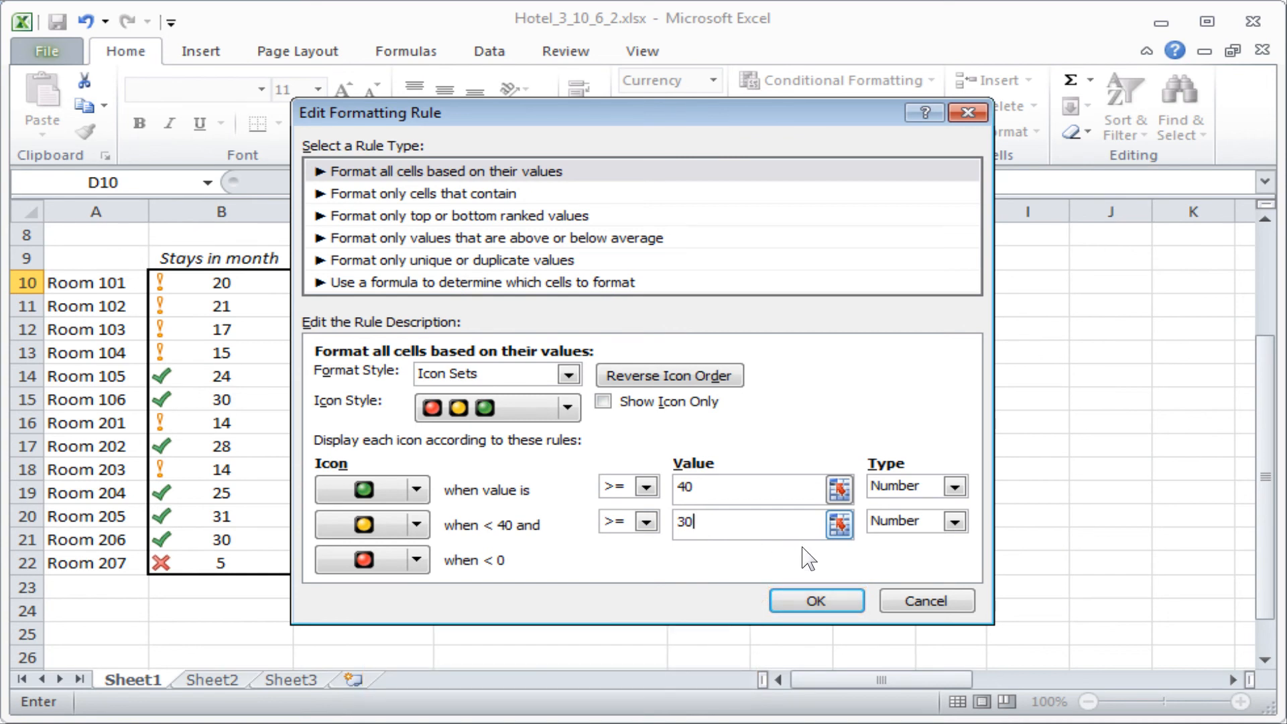
{"action": "left_click", "coordinate": [816, 601]}
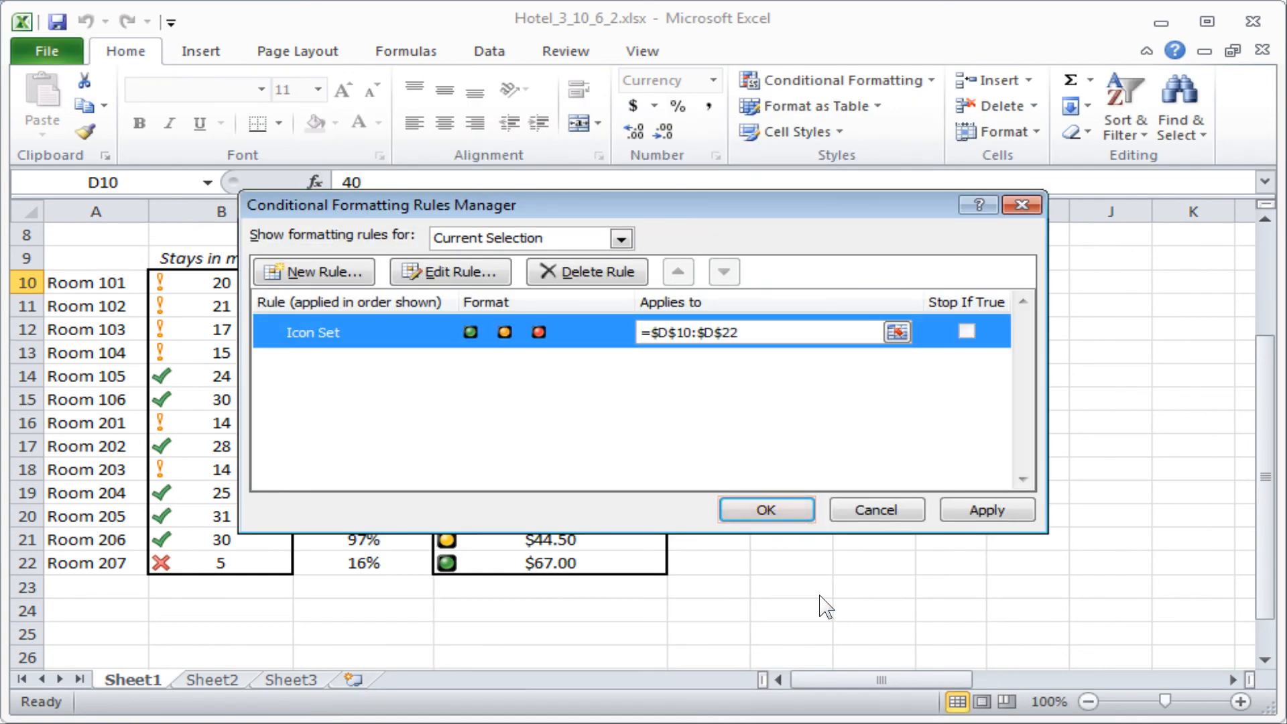
{"action": "mouse_move", "coordinate": [765, 509]}
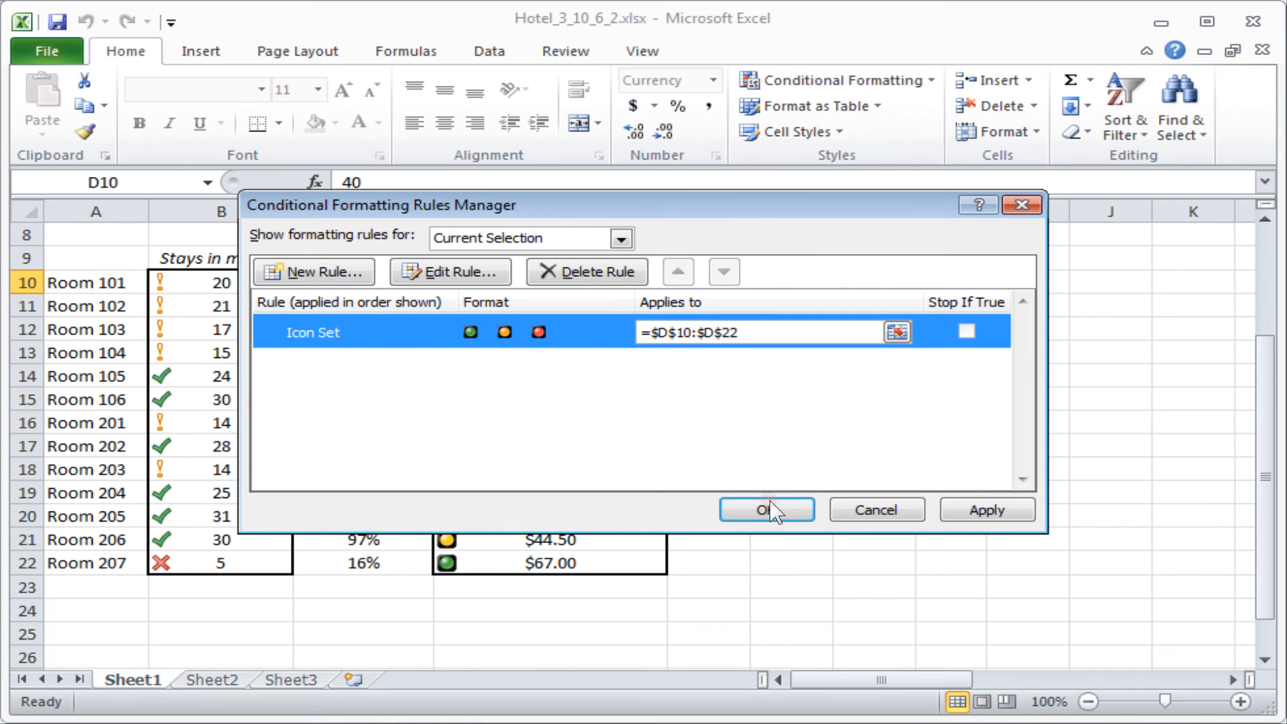
Step: Apply the rule so $40+ shows green, $30–$40 yellow and $27.00 red
{"action": "left_click", "coordinate": [765, 510]}
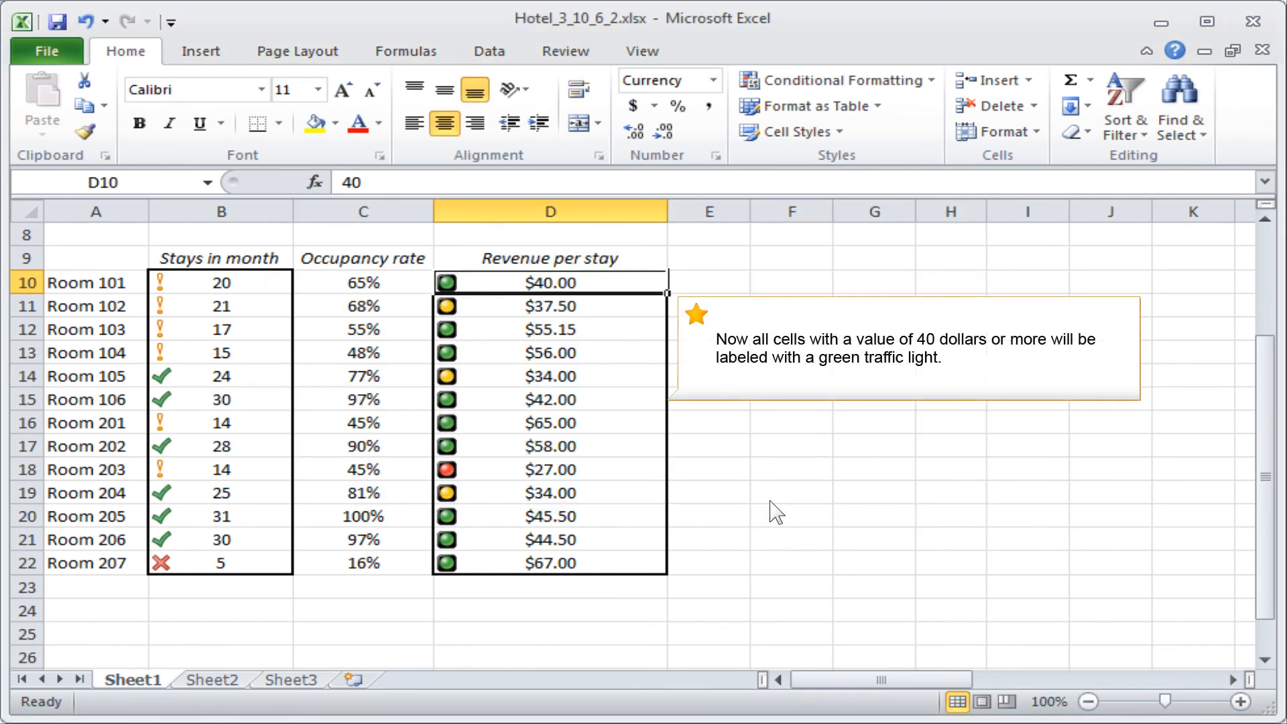